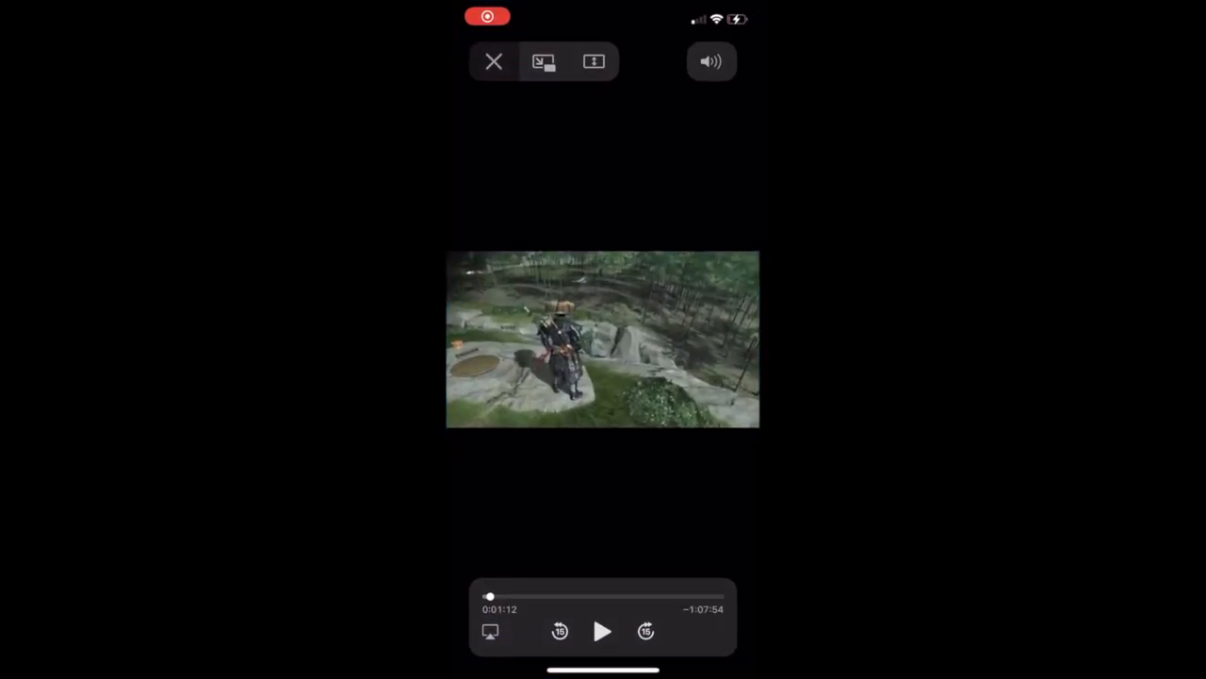
# Resume the game video in Apple TV and switch it to picture-in-picture.
pyautogui.click(603, 630)
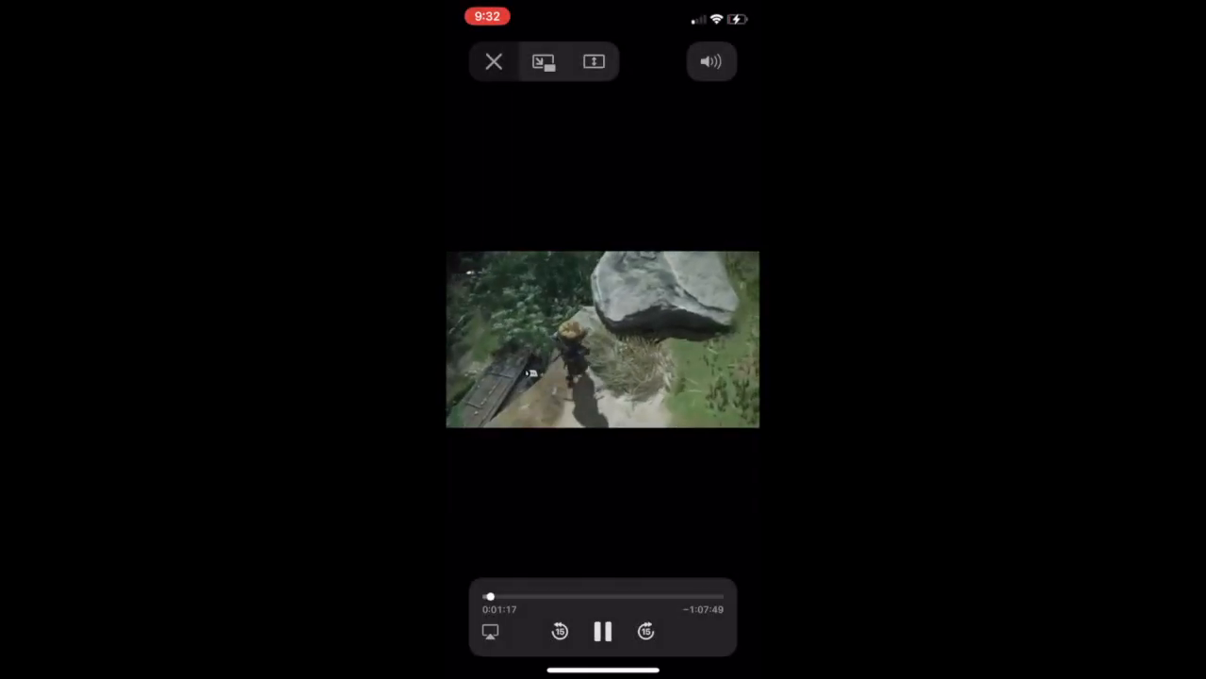
pyautogui.click(543, 62)
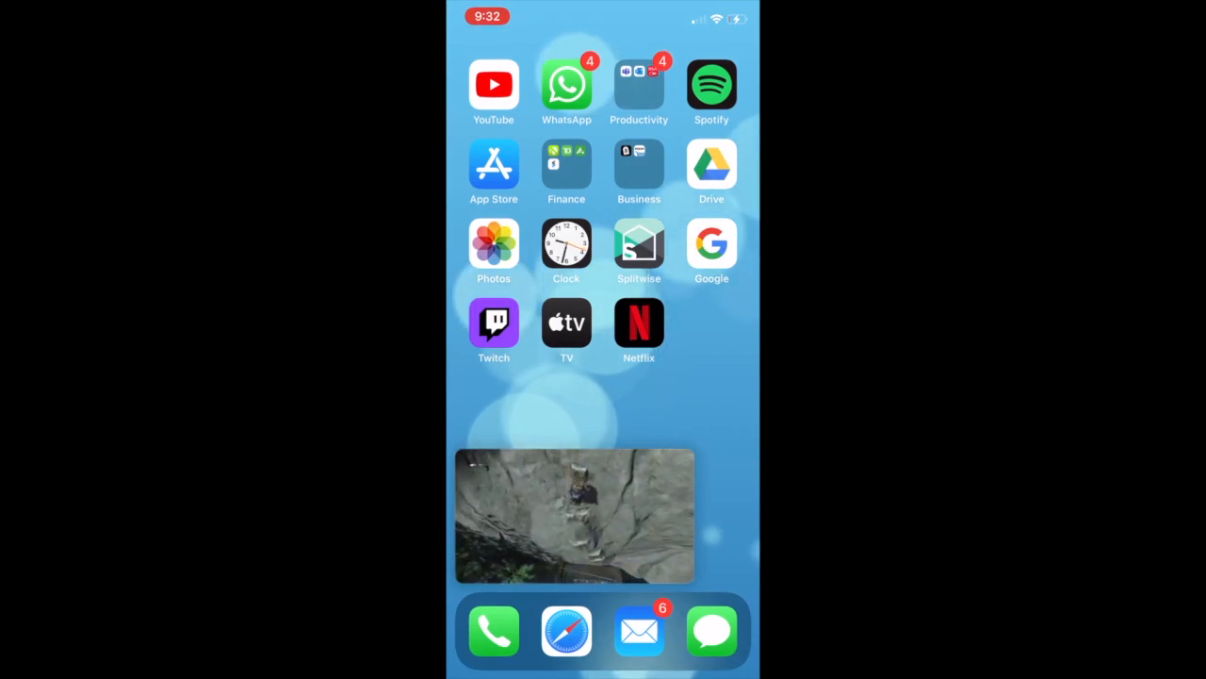
# Reveal the floating window's playback controls and pause the video.
pyautogui.click(574, 515)
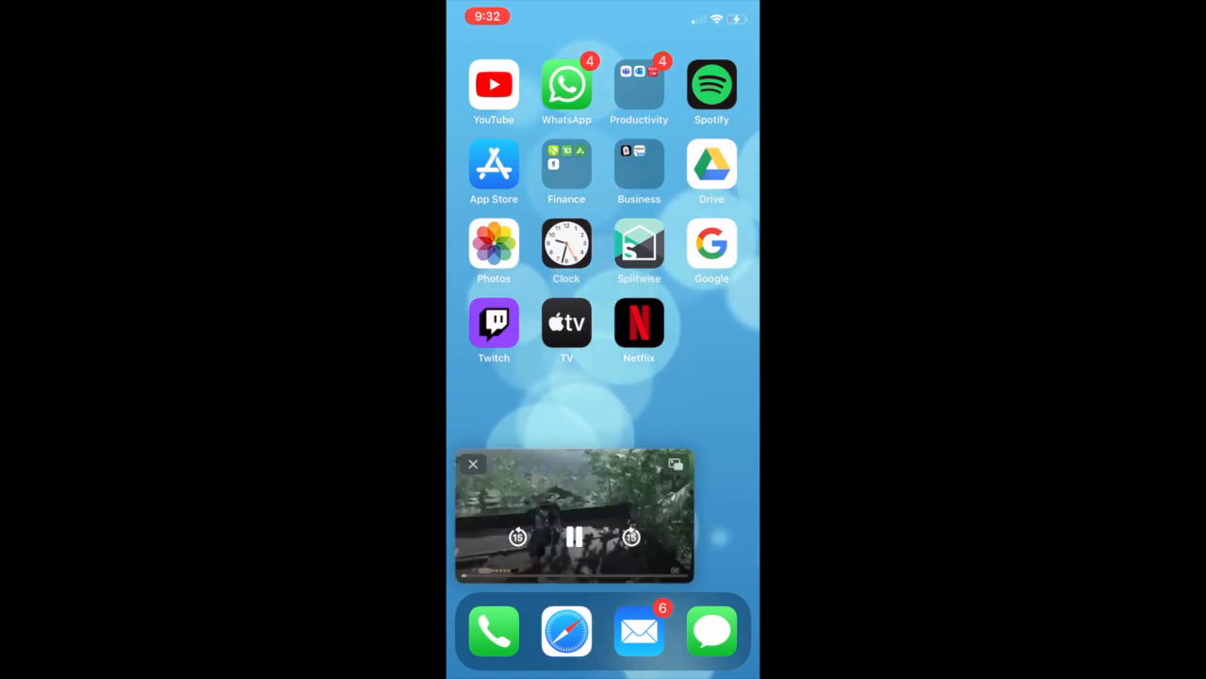
pyautogui.click(575, 537)
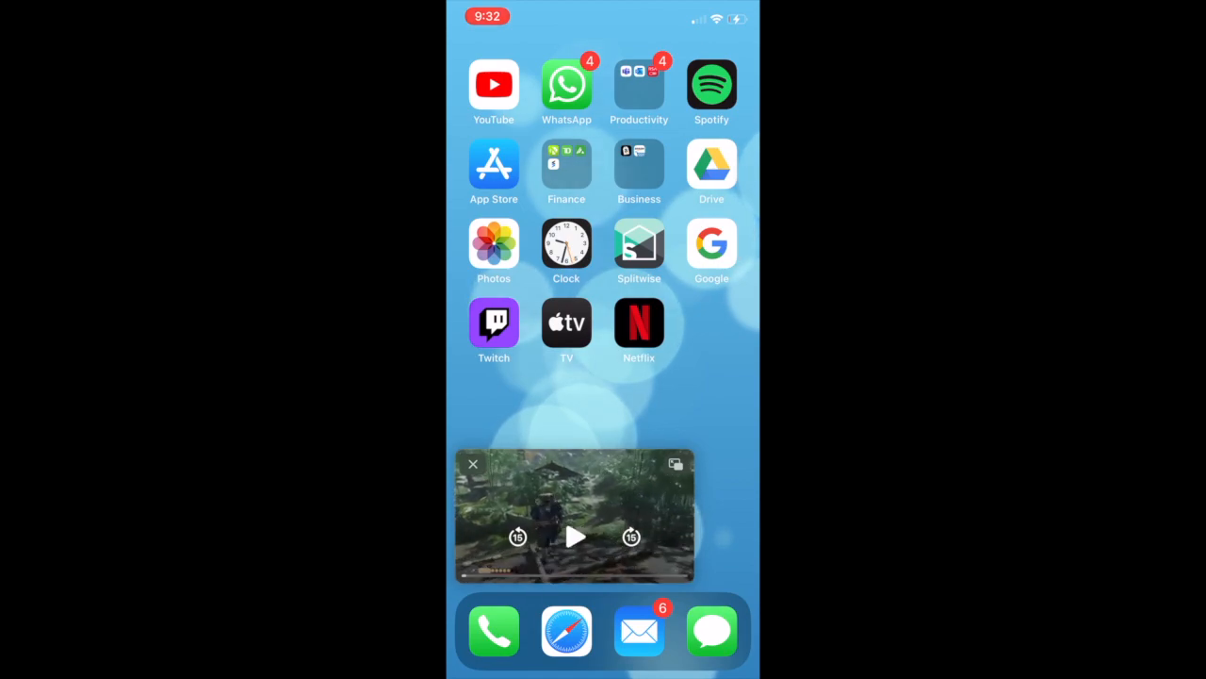
# Drag the floating video to the top, then stash it against the left edge.
pyautogui.moveTo(575, 514); pyautogui.dragTo(575, 108)
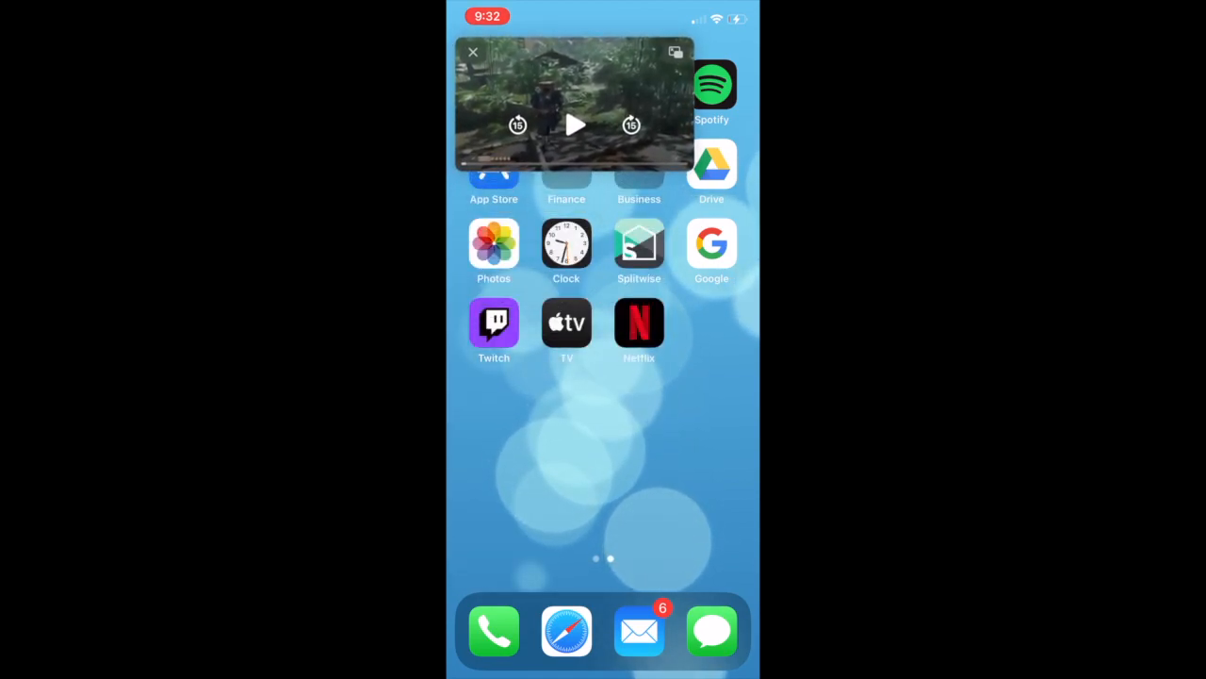
pyautogui.moveTo(574, 104); pyautogui.dragTo(631, 519)
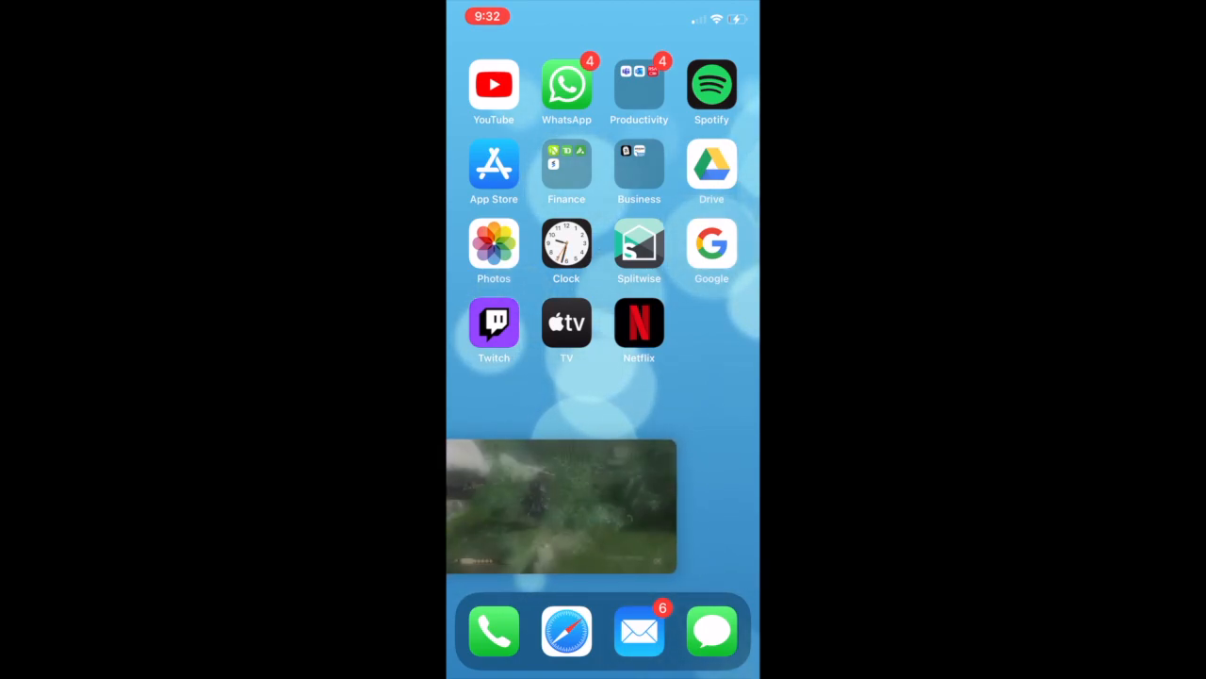
pyautogui.click(561, 504)
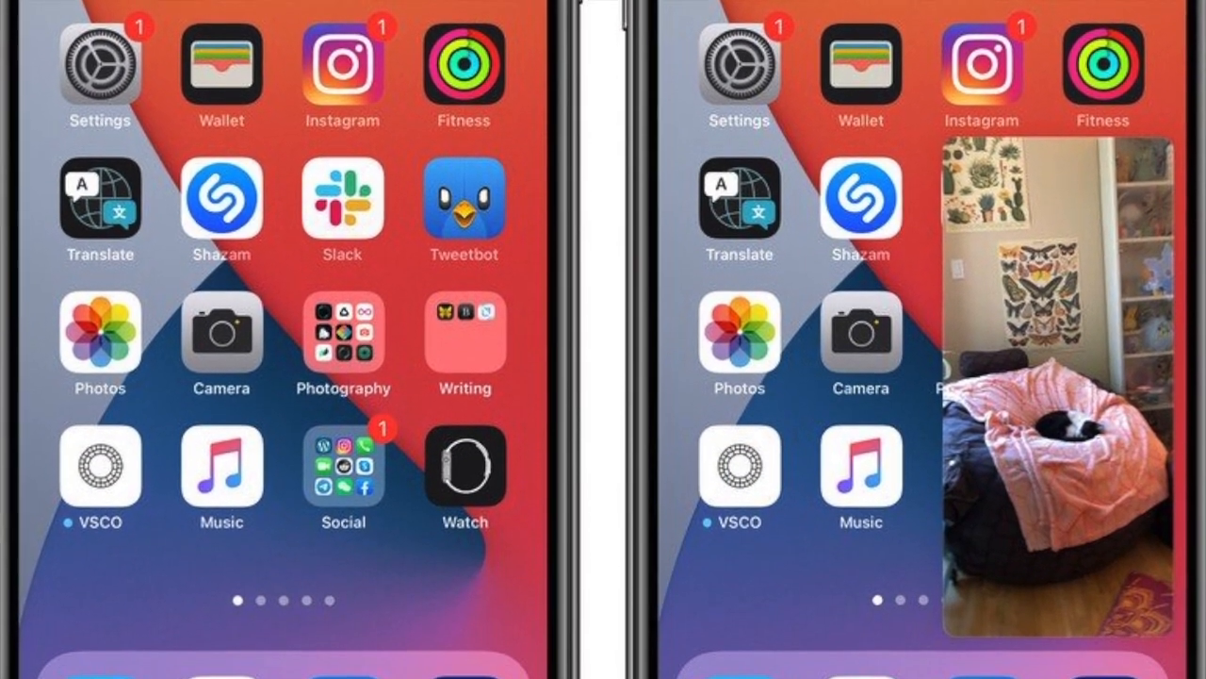
pyautogui.scroll(-3)
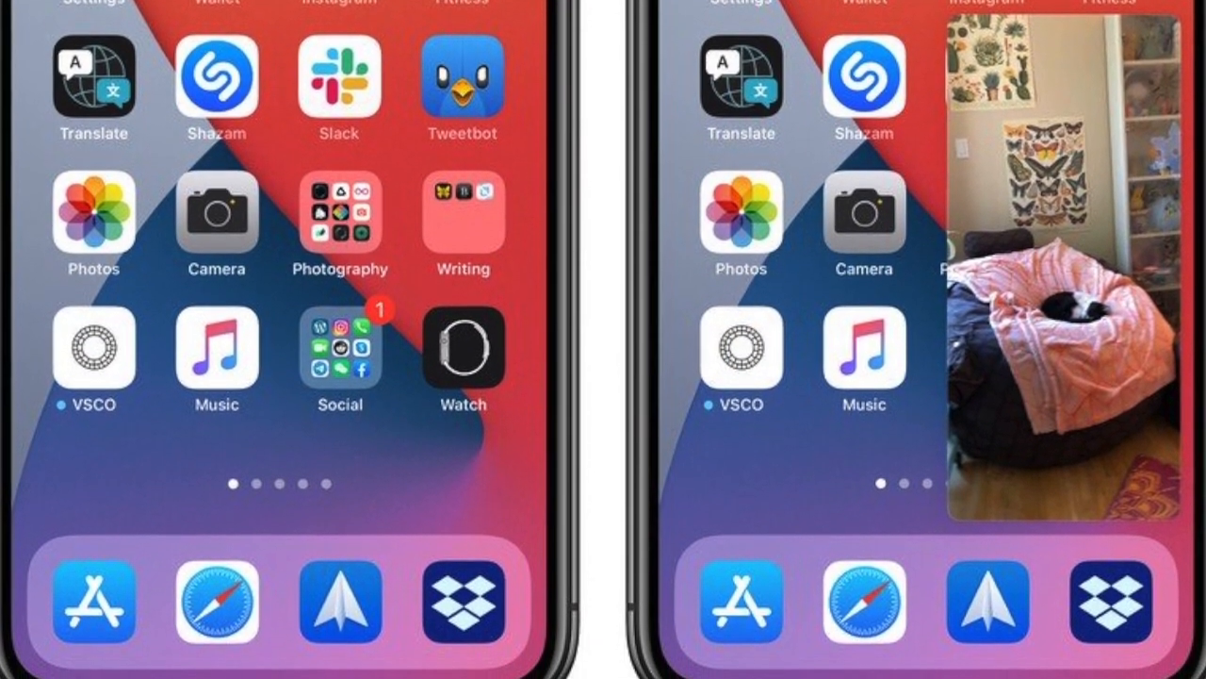